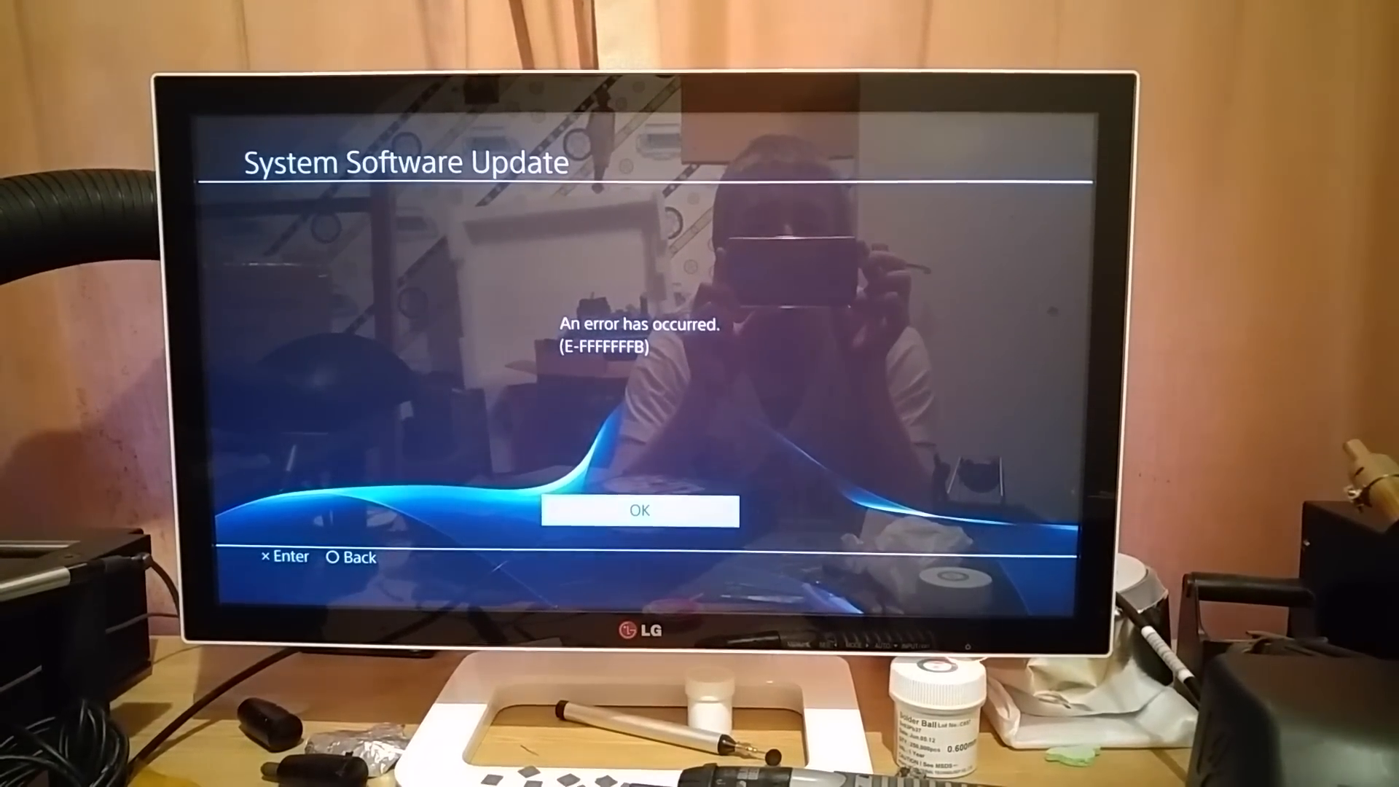
{"action": "left_click", "coordinate": [638, 510]}
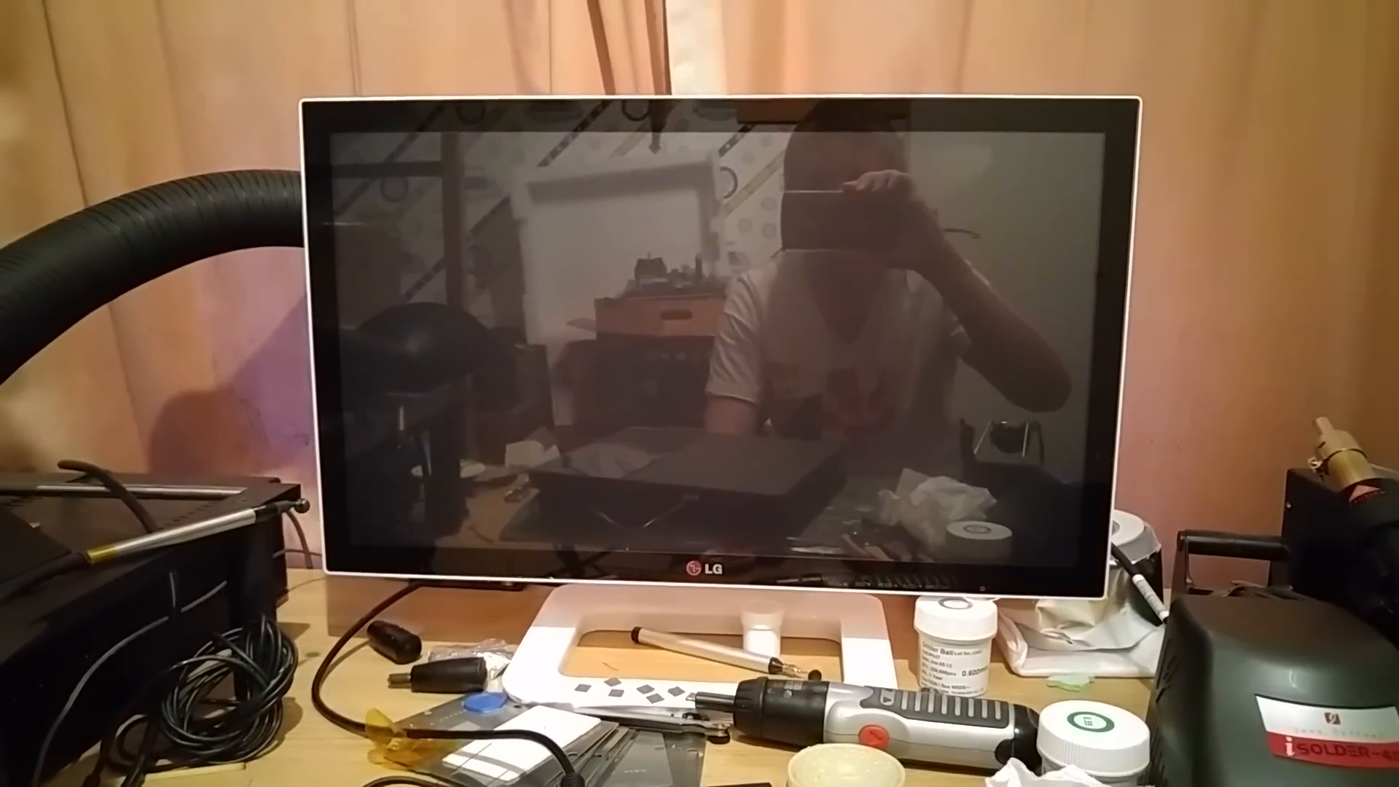